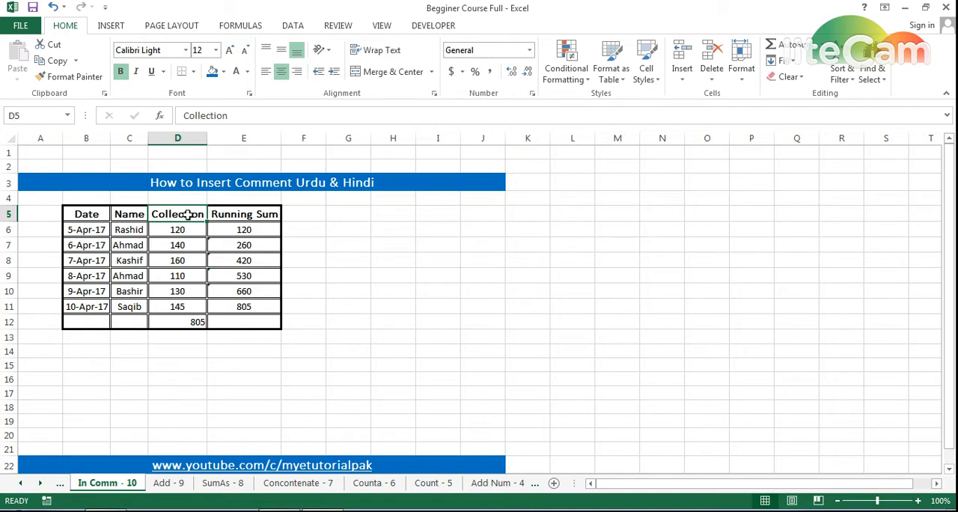
Bring up the shortcut menu for the Collection header cell D5
click(243, 229)
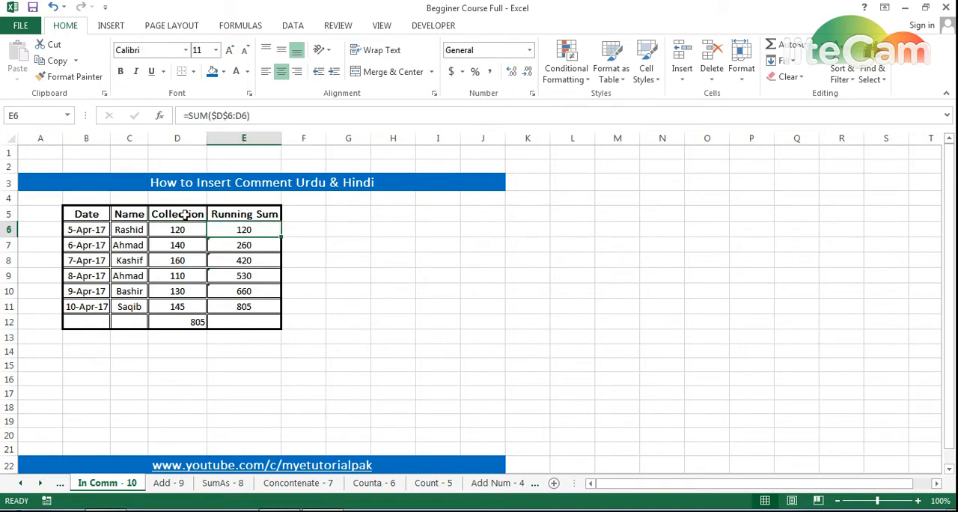
right_click(177, 213)
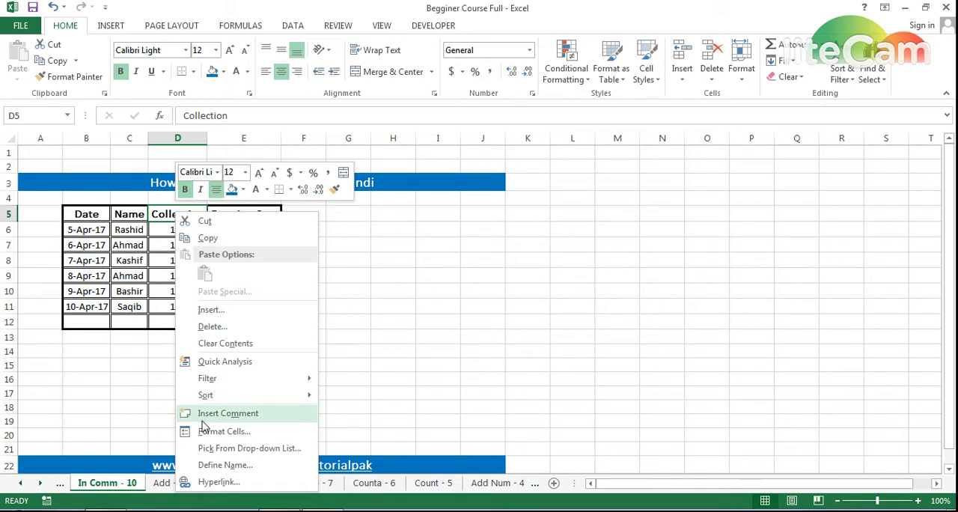
mouse_move(212, 379)
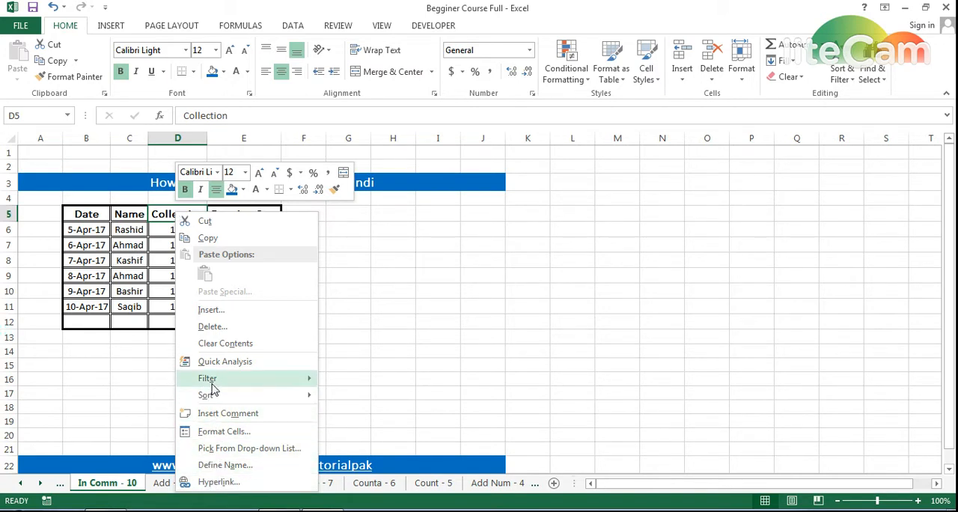
Insert a comment on D5 reading 'This Collection Is For The Month OF April', headed 'Collection Month:'
click(228, 413)
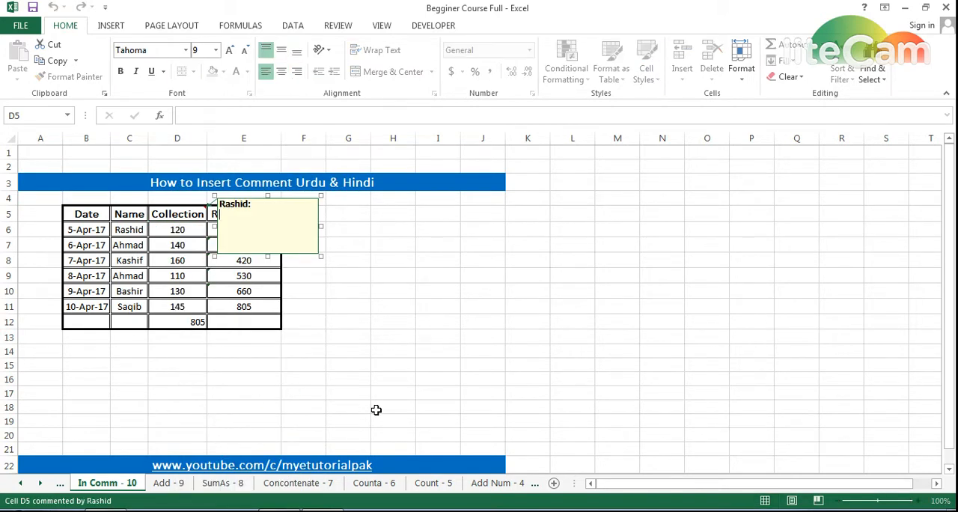
text(This)
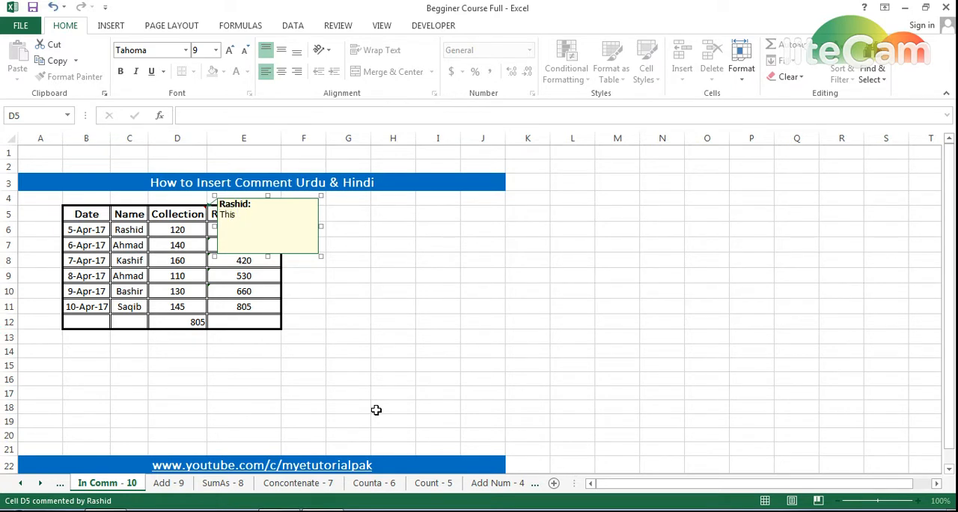
text(Collection)
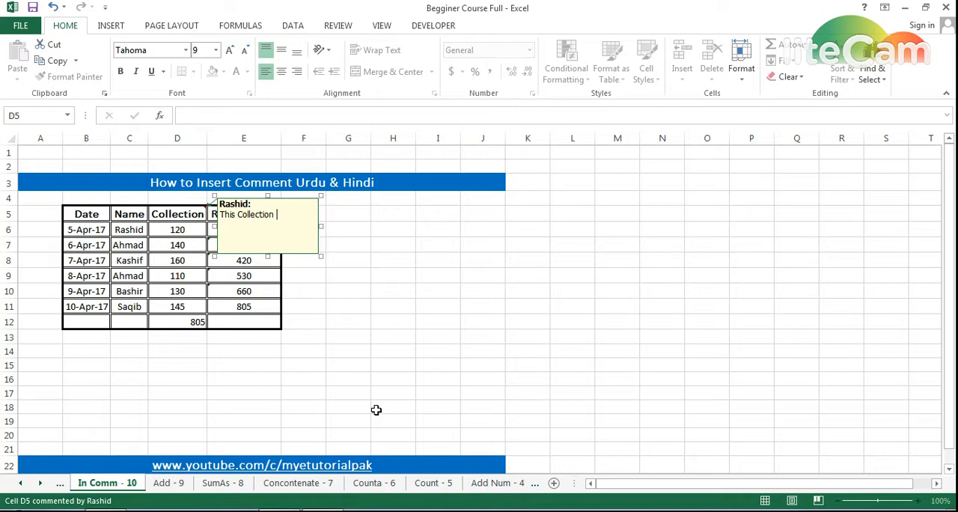
text(Is For The Month)
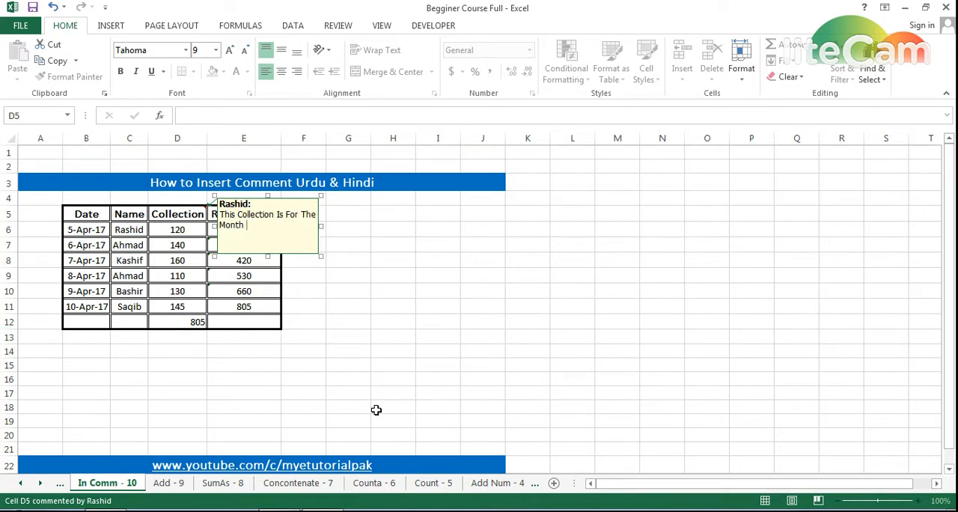
text(OF A)
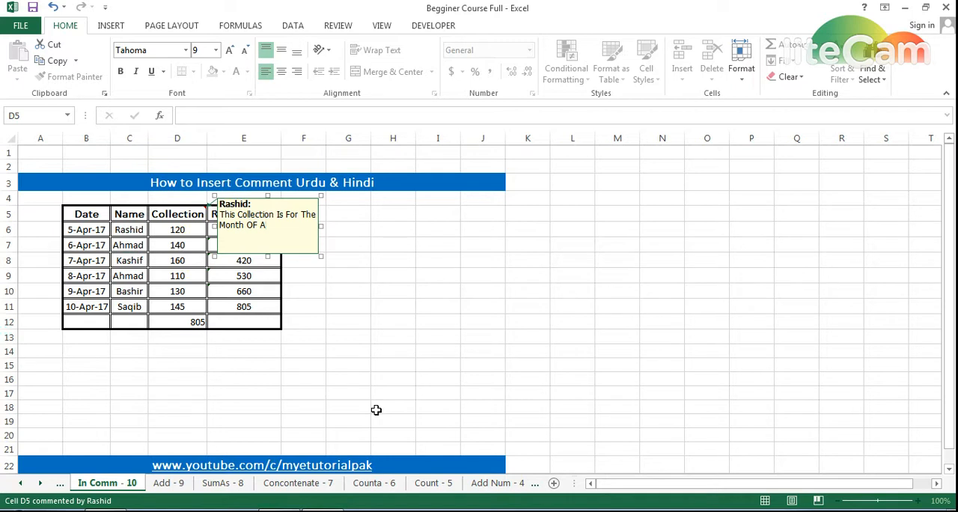
text(April)
text(Collection M:)
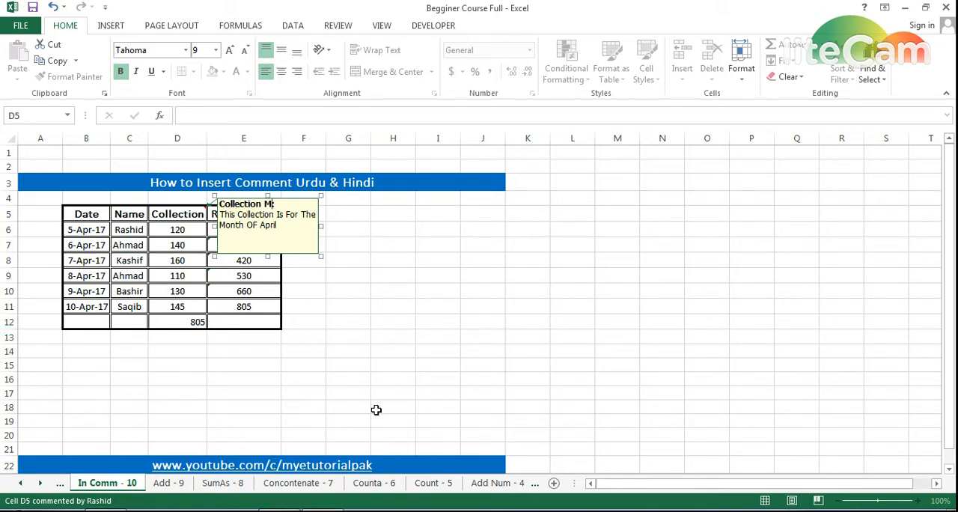
text(onth:)
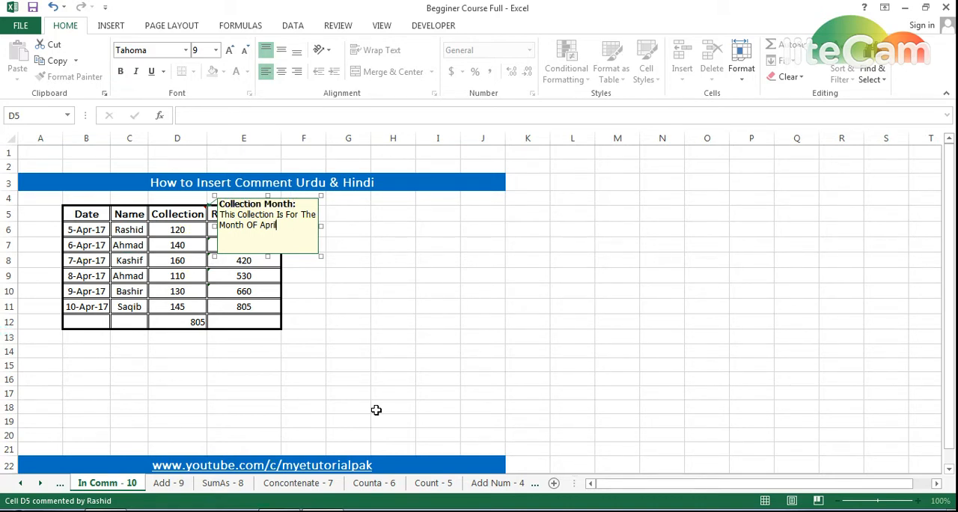
Finish the comment, then reselect D5 and bring up its shortcut menu to edit the comment
click(129, 260)
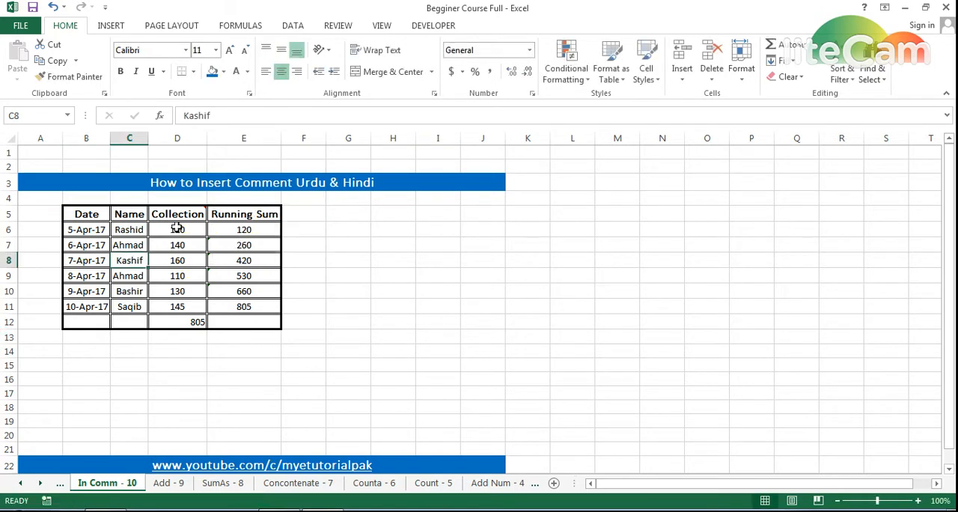
click(176, 215)
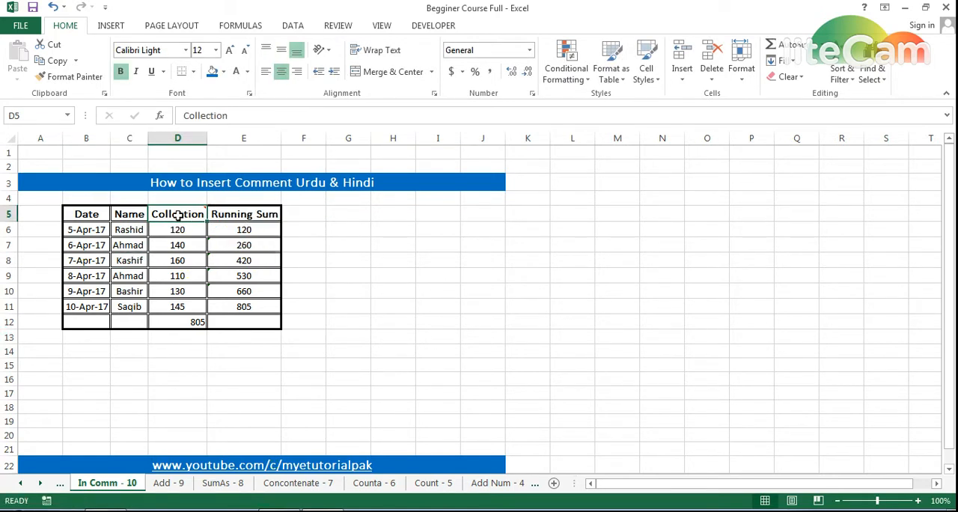
right_click(177, 212)
text(R)
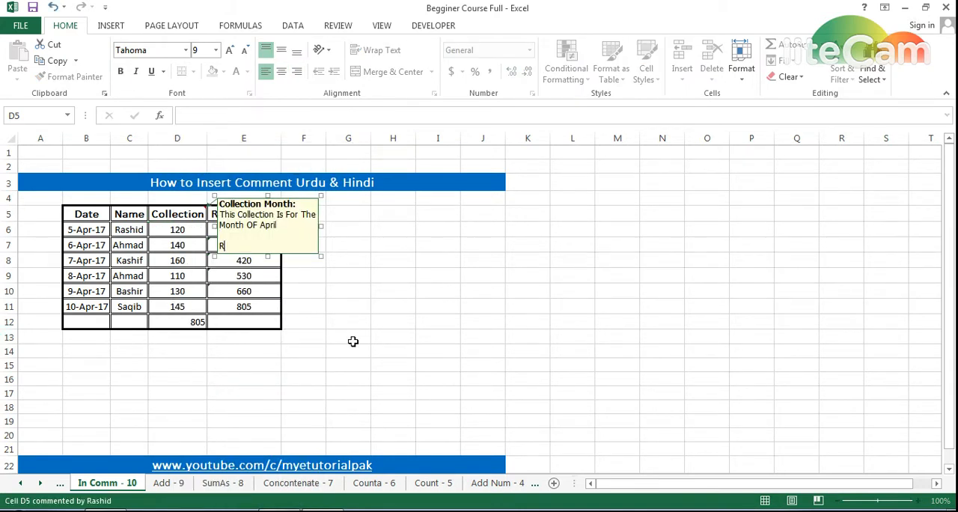
text(ashid Shabbir Hussain)
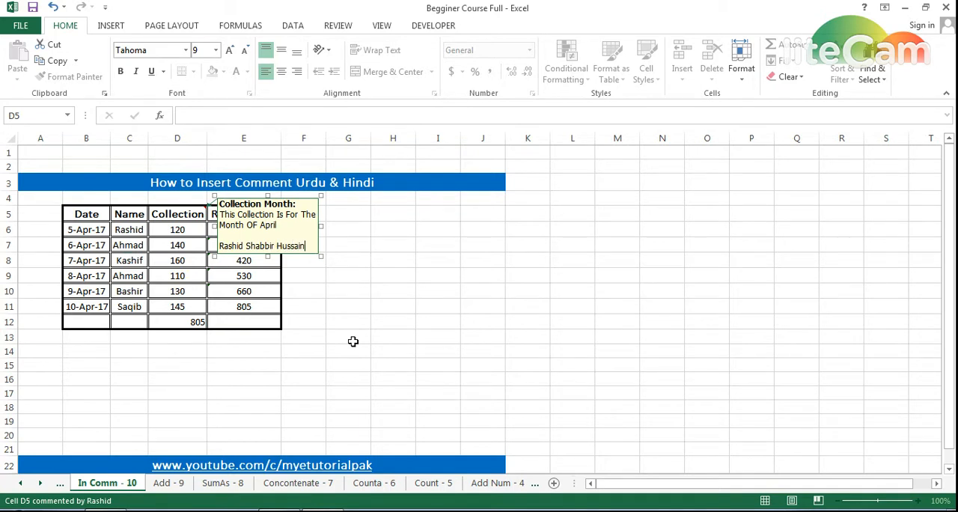
mouse_move(324, 261)
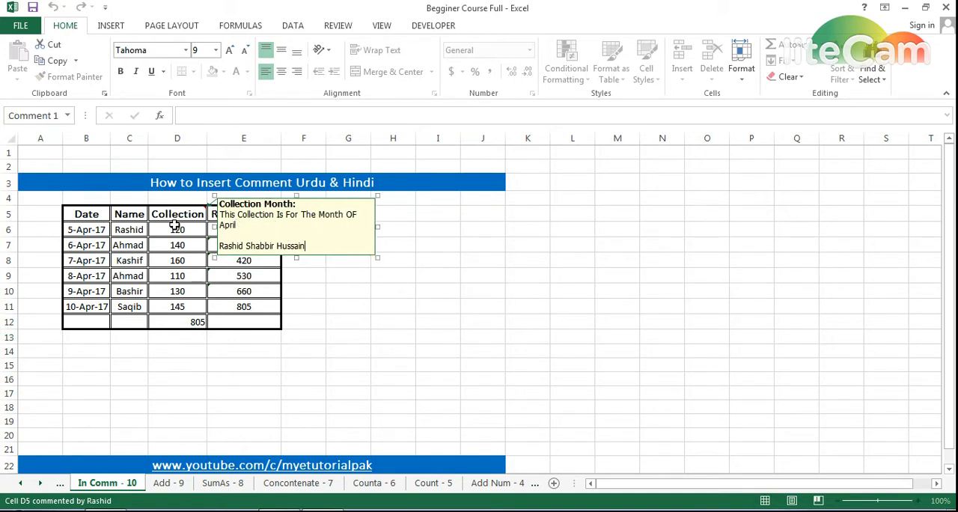
click(177, 215)
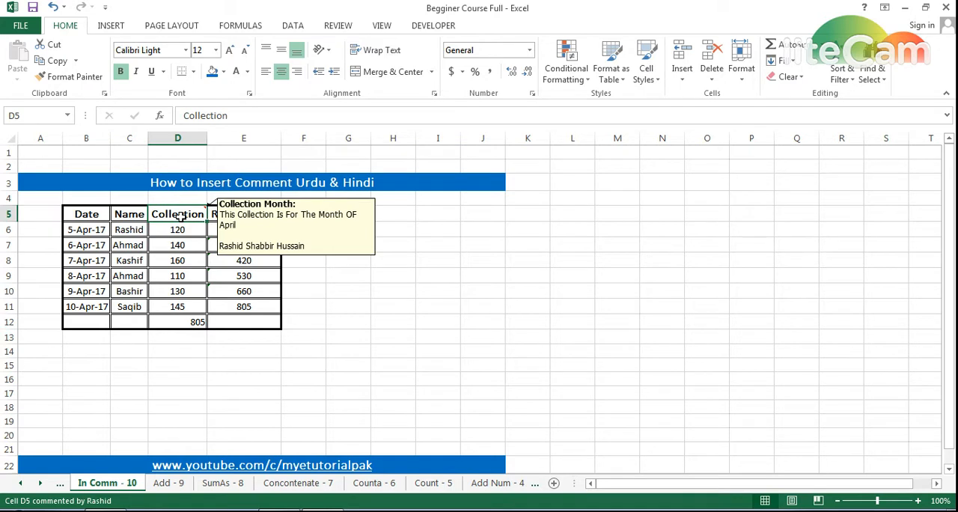